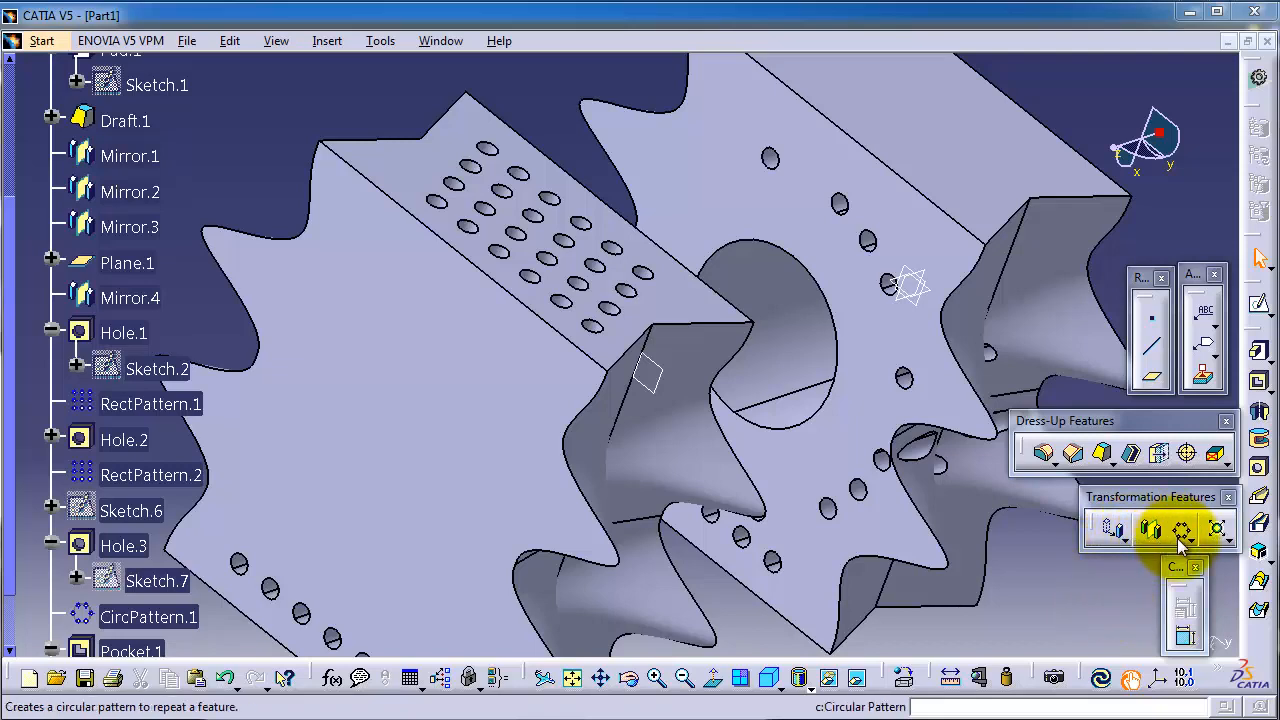
# - Place construction points along the wavy gear face in a sketch, orbiting to inspect the profile
pyautogui.click(1182, 528)
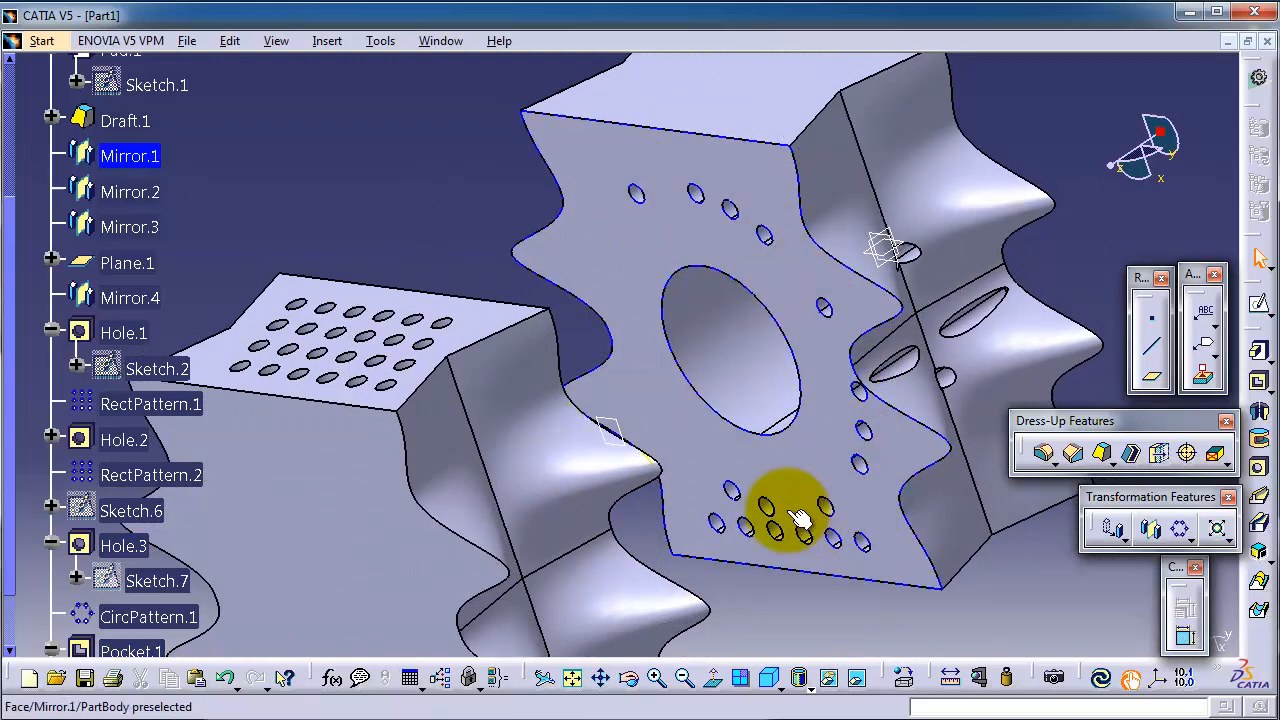
pyautogui.moveTo(830, 365)
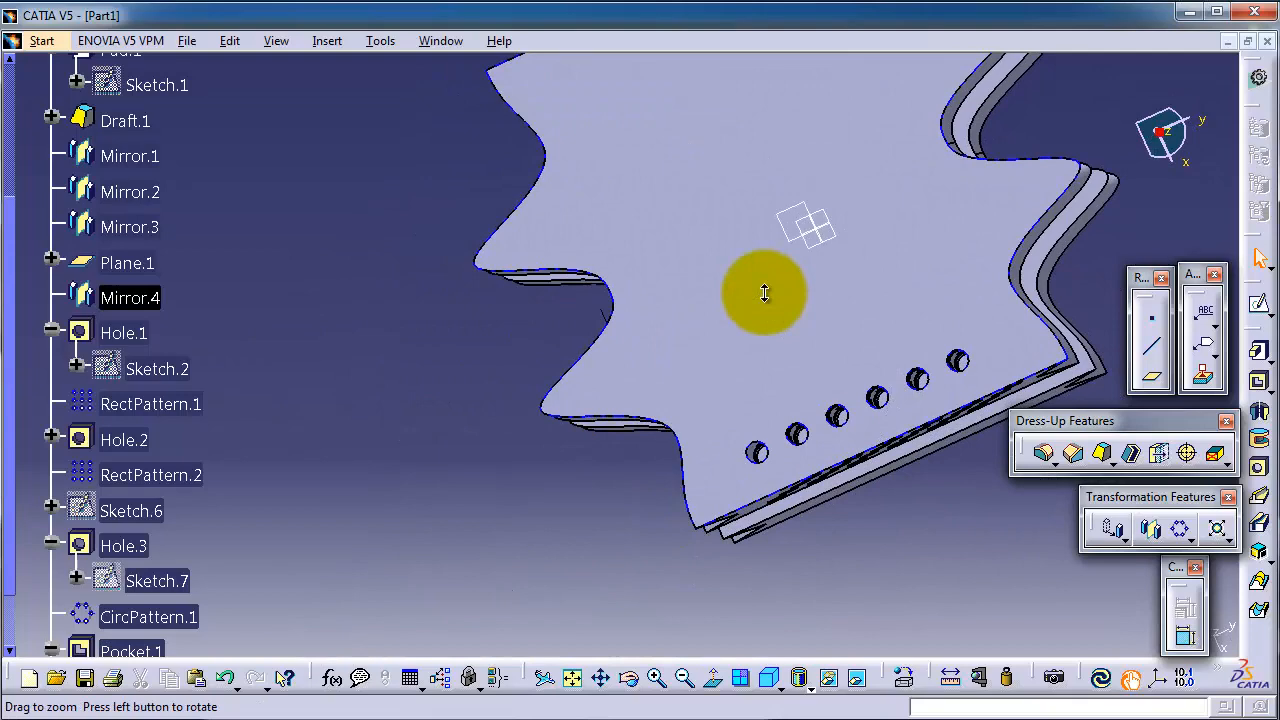
pyautogui.moveTo(765, 292); pyautogui.dragTo(782, 290)
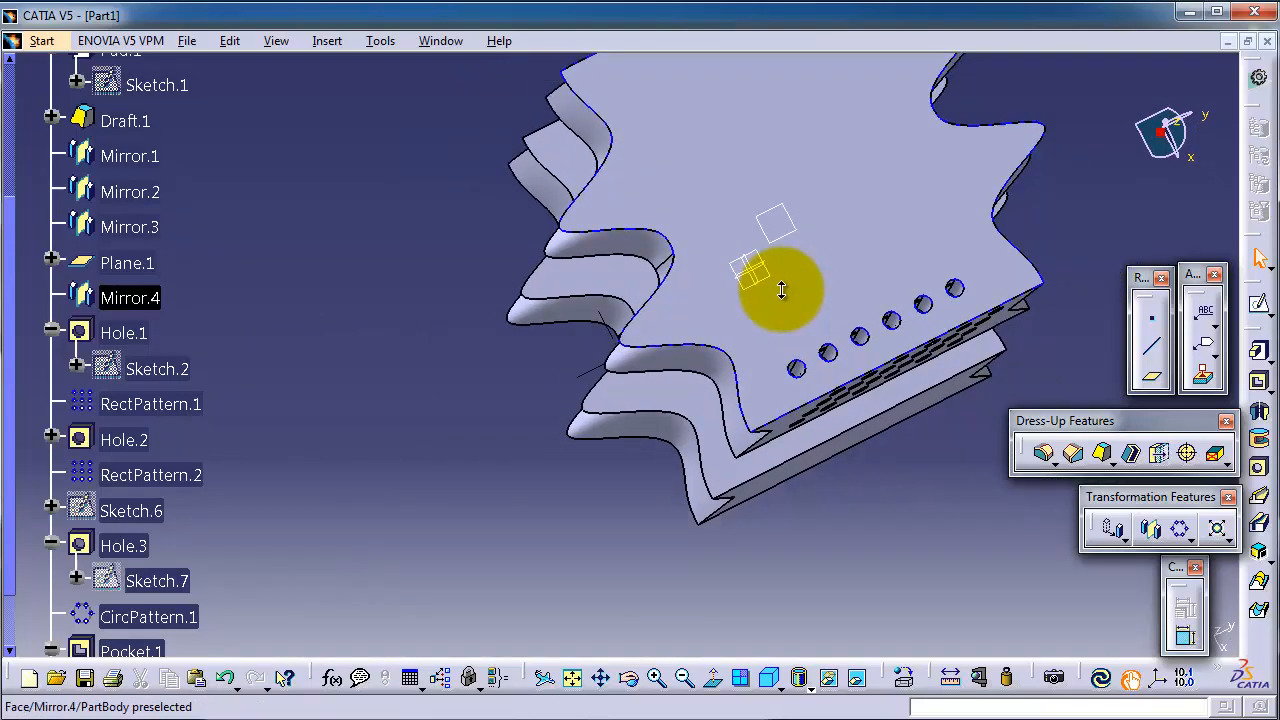
pyautogui.moveTo(780, 290); pyautogui.dragTo(820, 480)
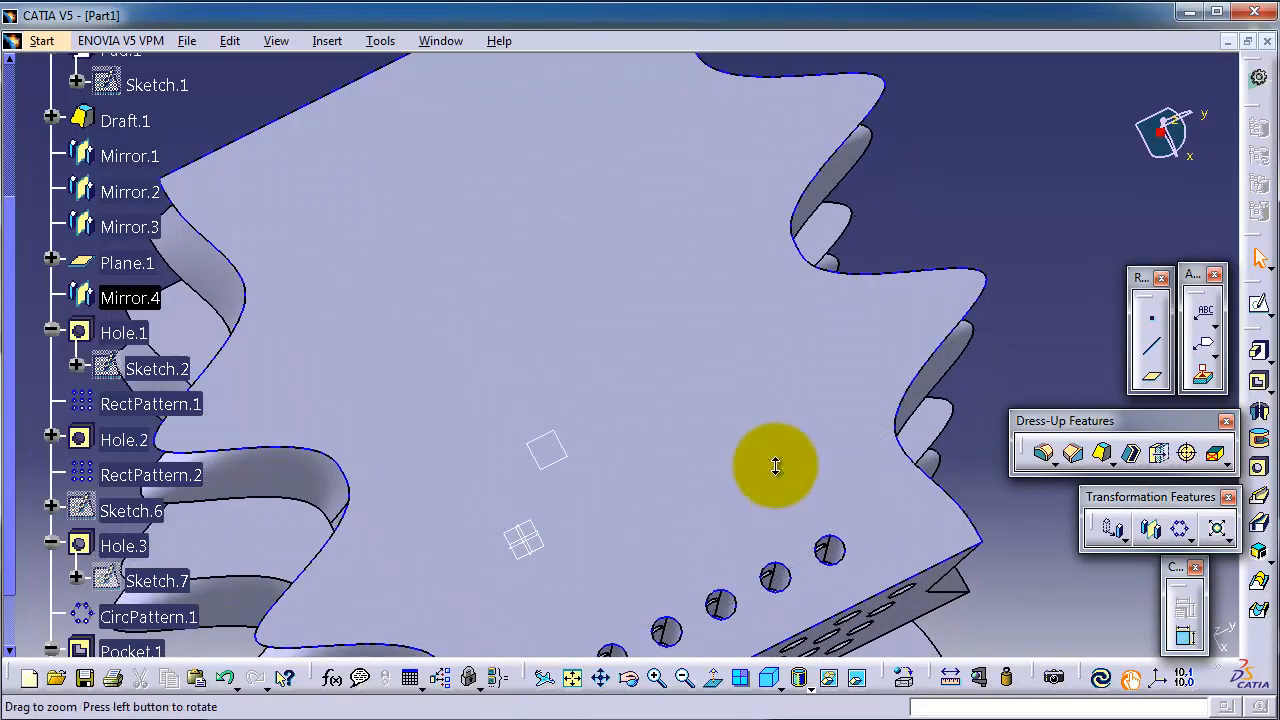
pyautogui.moveTo(775, 465); pyautogui.dragTo(728, 428)
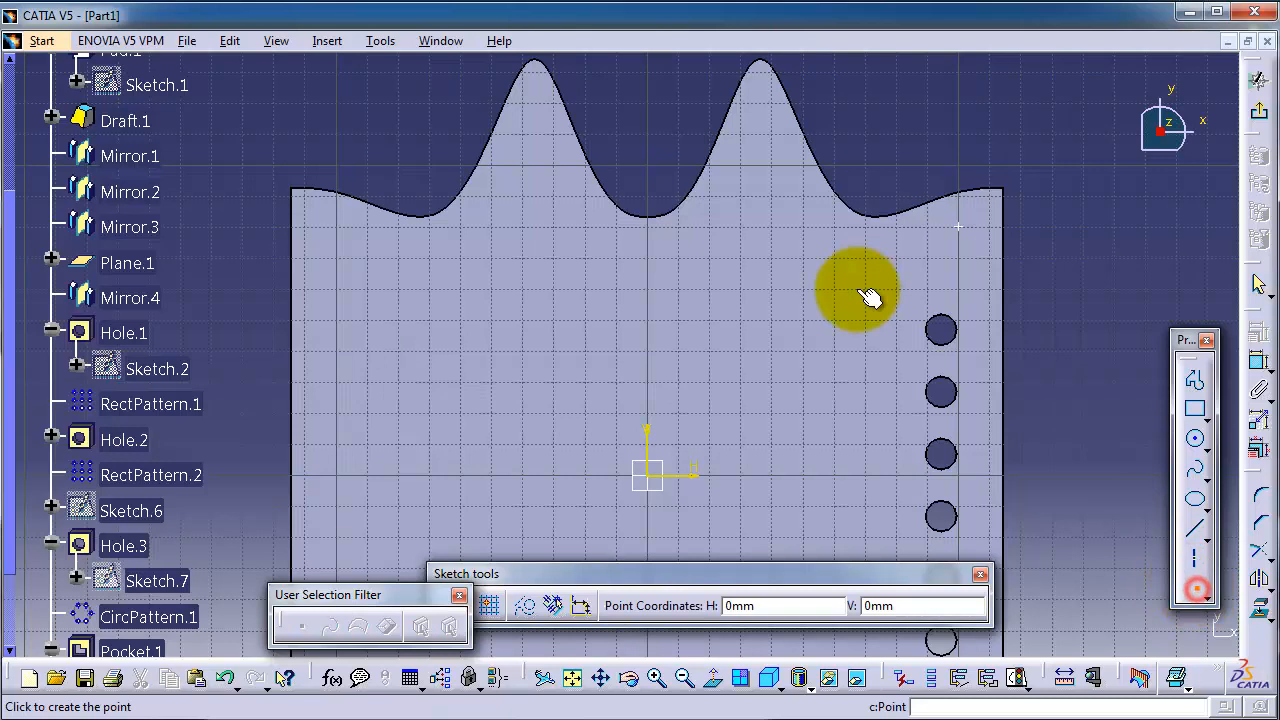
pyautogui.moveTo(875, 265)
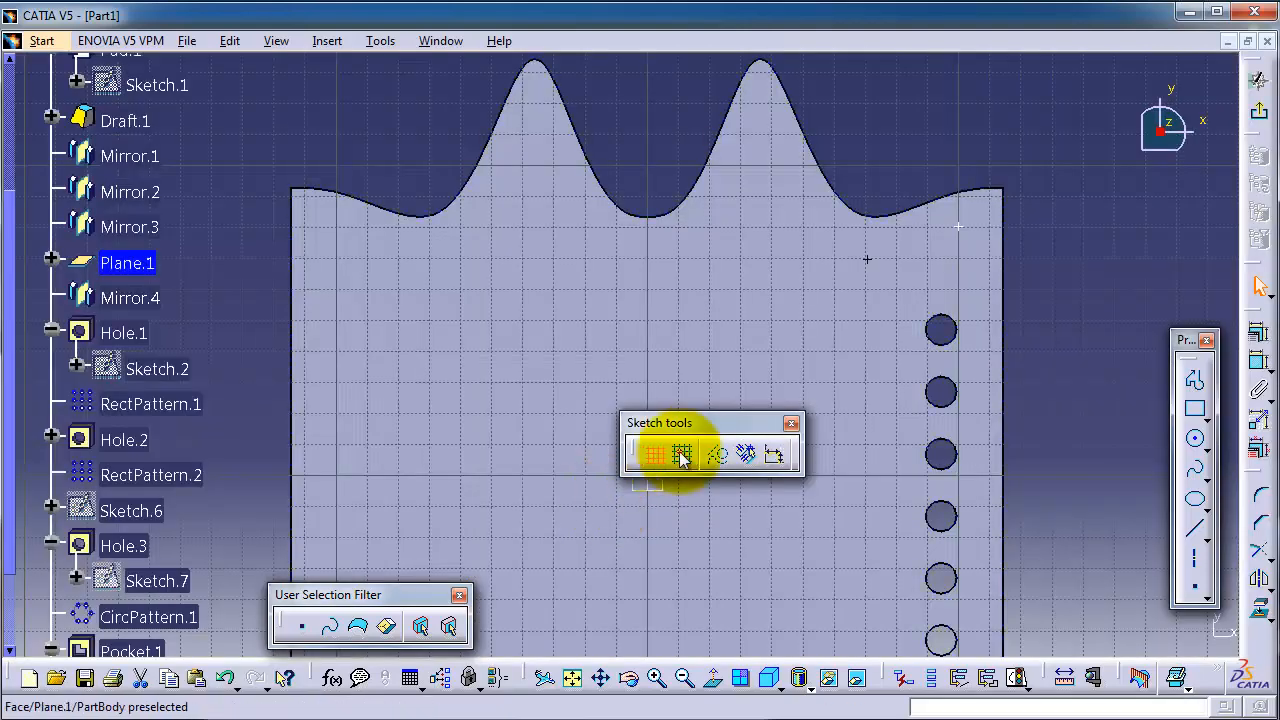
pyautogui.moveTo(684, 455)
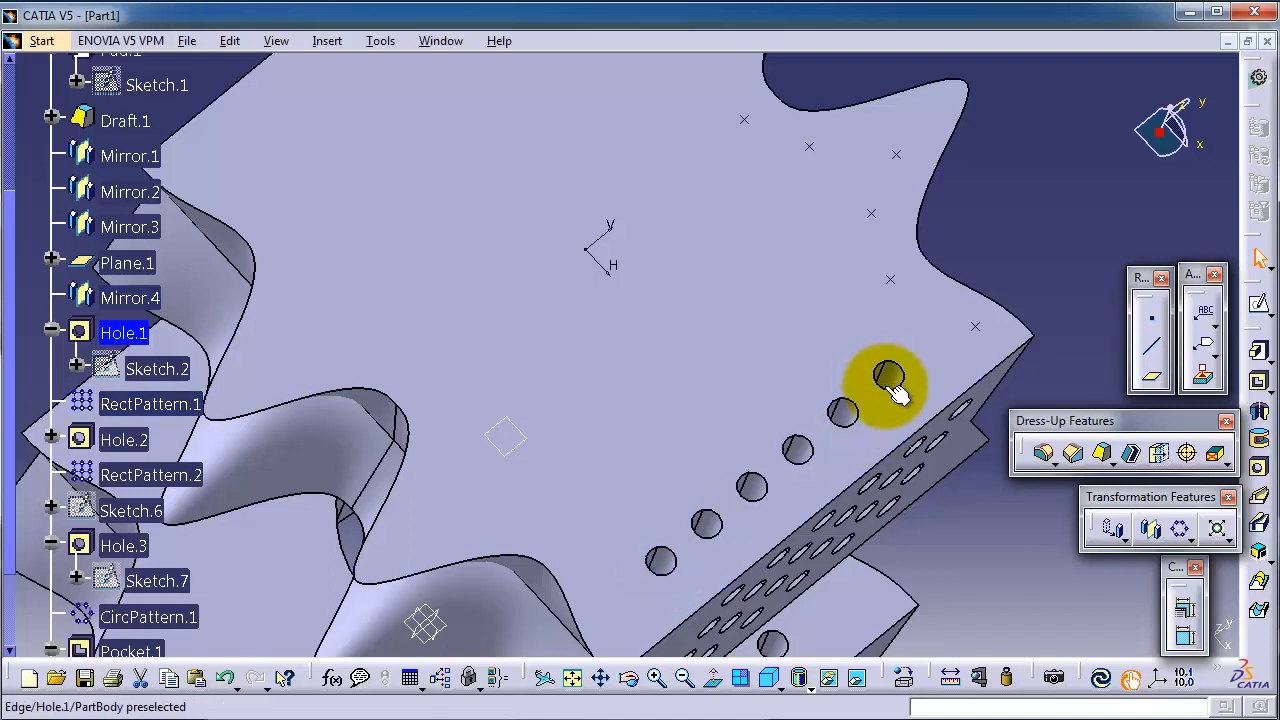
# - Start a User Pattern with Hole.1 as the feature to repeat
pyautogui.click(885, 378)
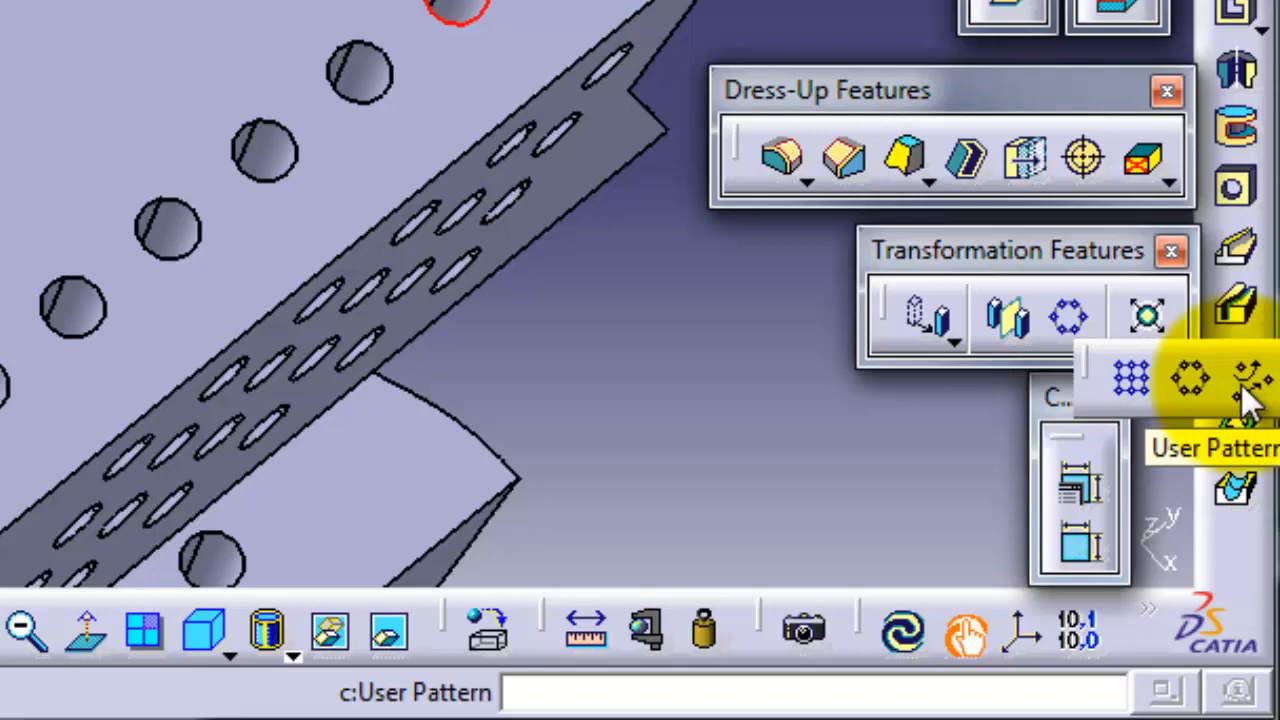
pyautogui.click(1189, 377)
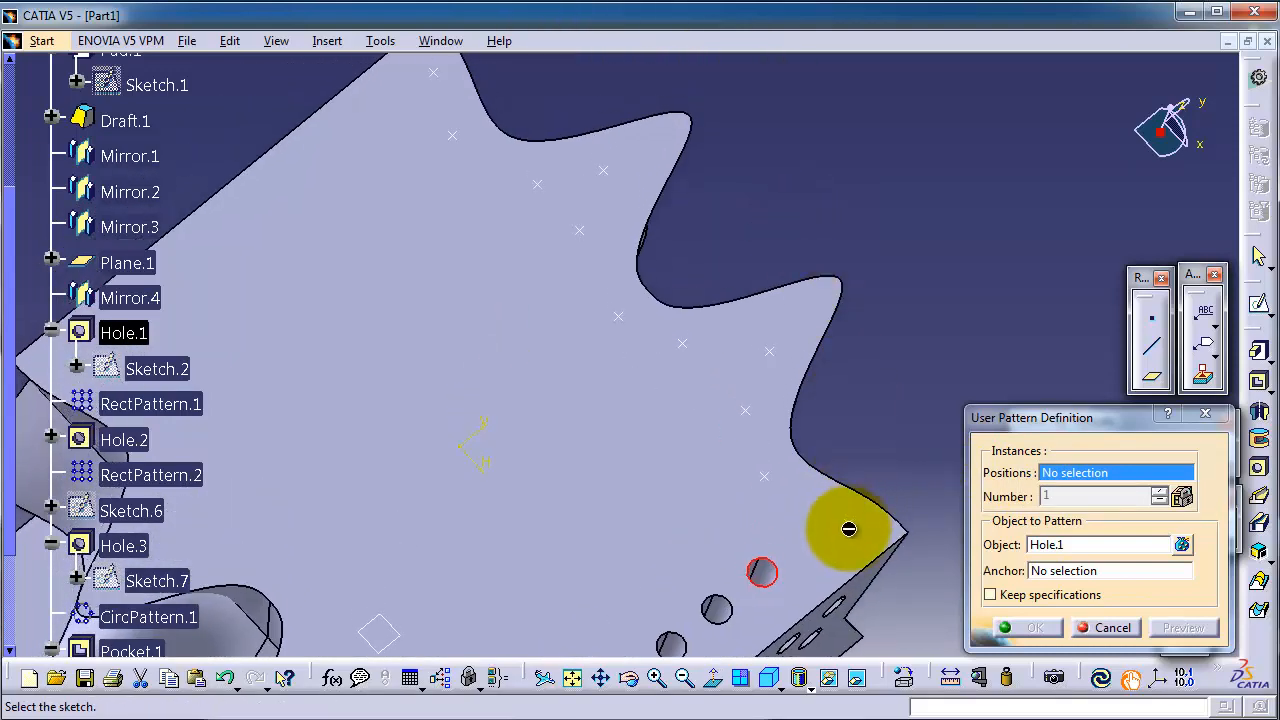
# - Pattern Hole.1 at the Sketch.12 point positions, creating 12 hole instances
pyautogui.click(847, 528)
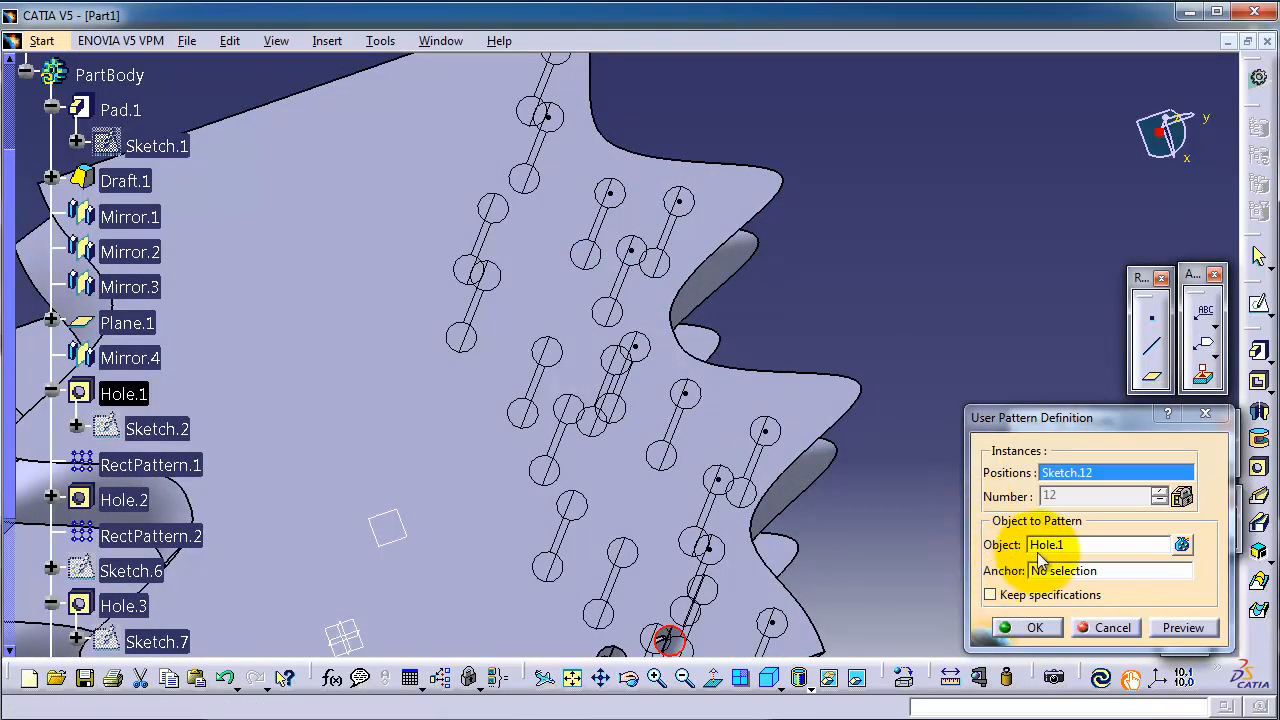
pyautogui.click(295, 478)
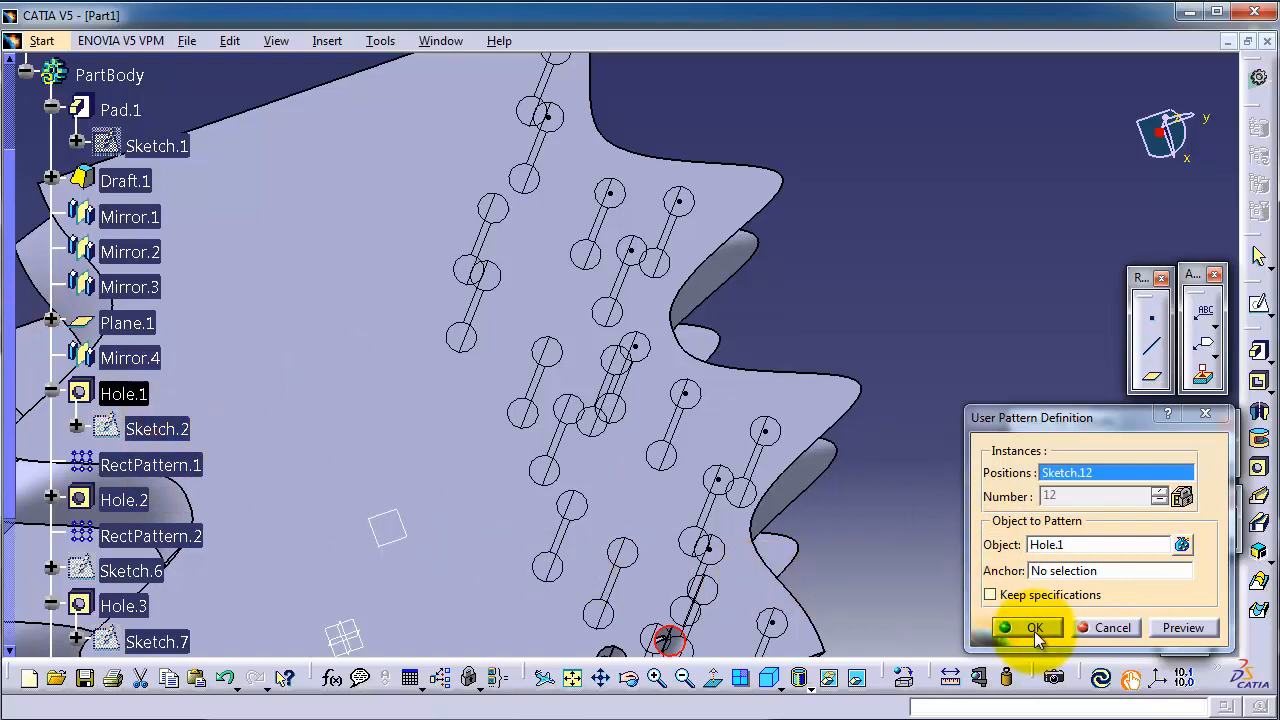
pyautogui.click(1026, 627)
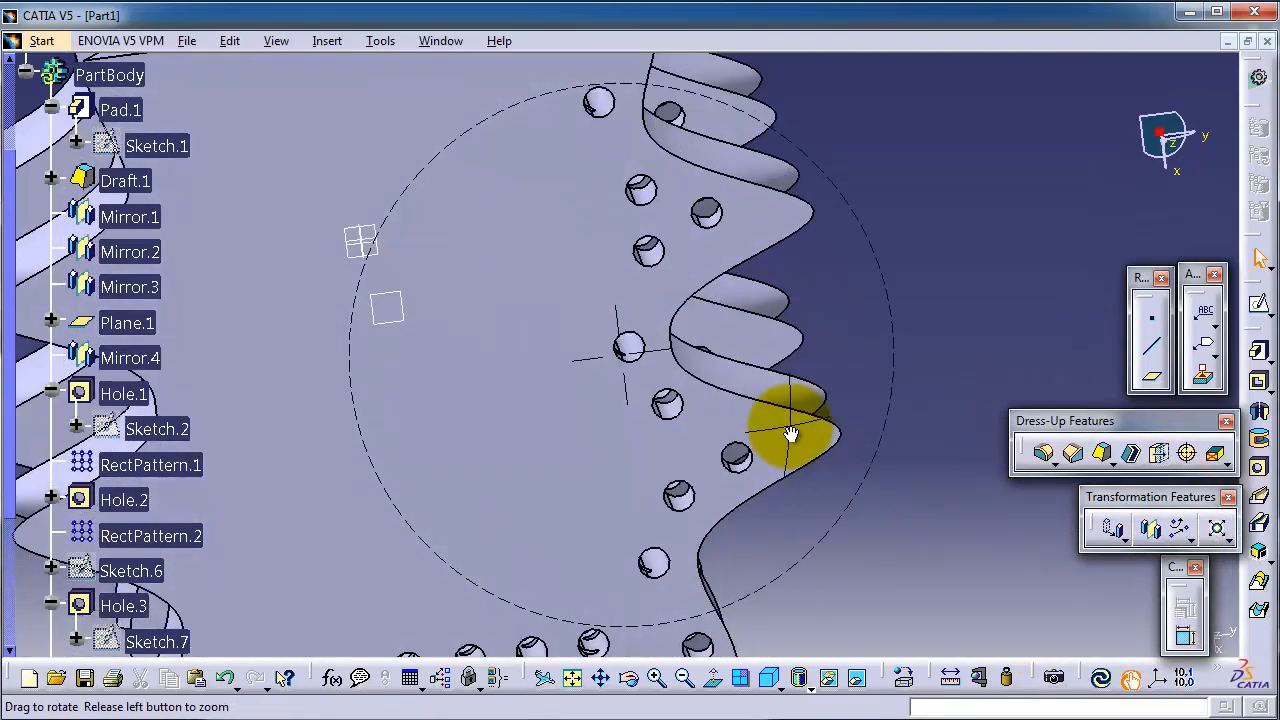
pyautogui.moveTo(790, 435); pyautogui.dragTo(775, 445)
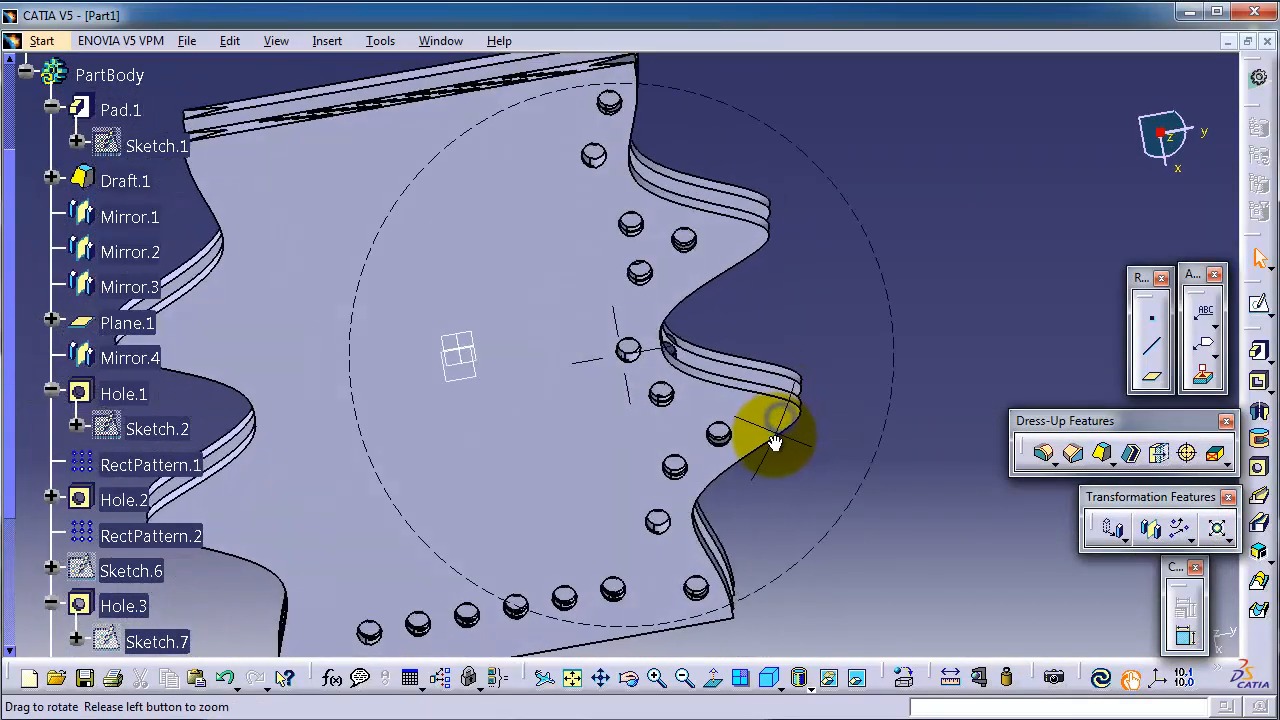
pyautogui.moveTo(775, 445); pyautogui.dragTo(775, 435)
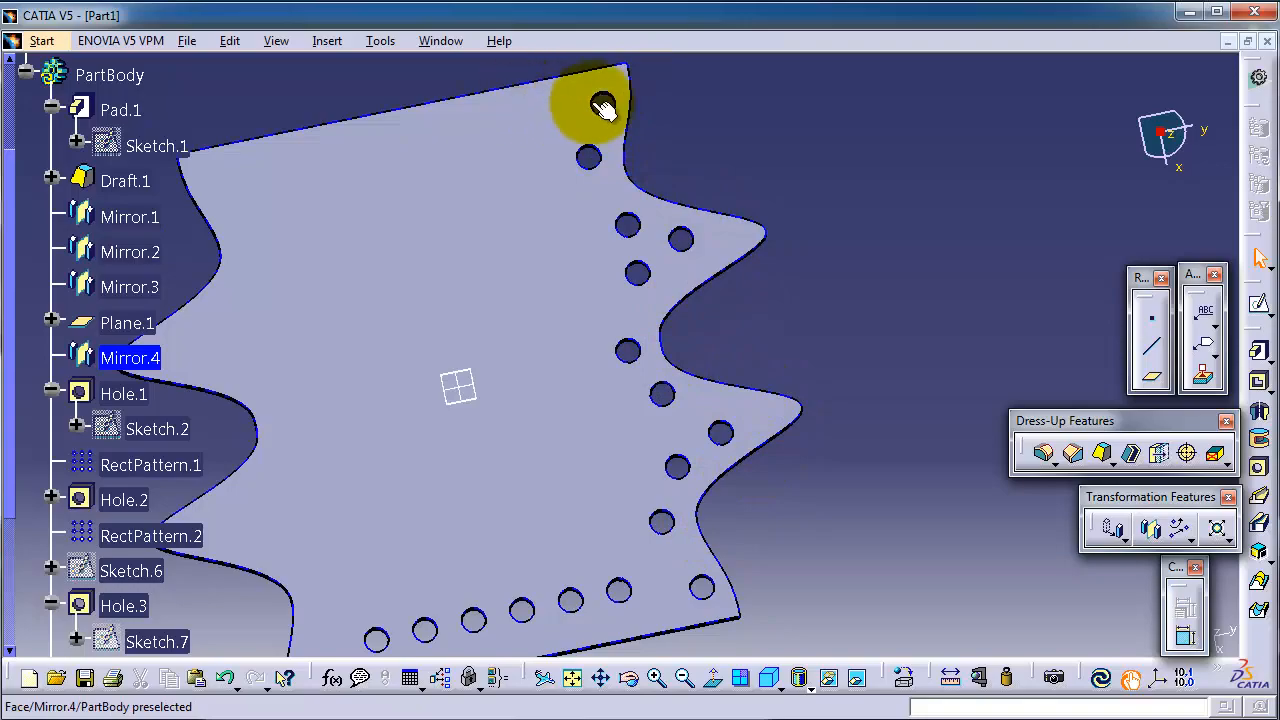
pyautogui.moveTo(600, 110); pyautogui.dragTo(700, 320)
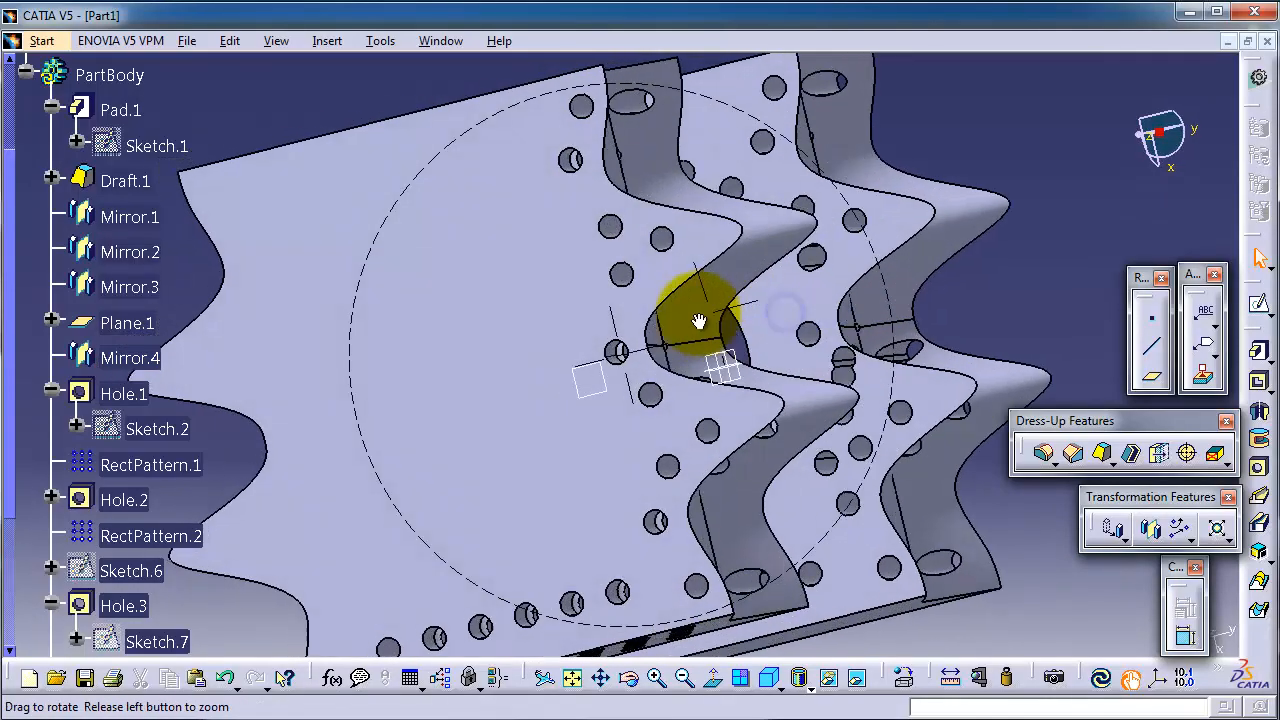